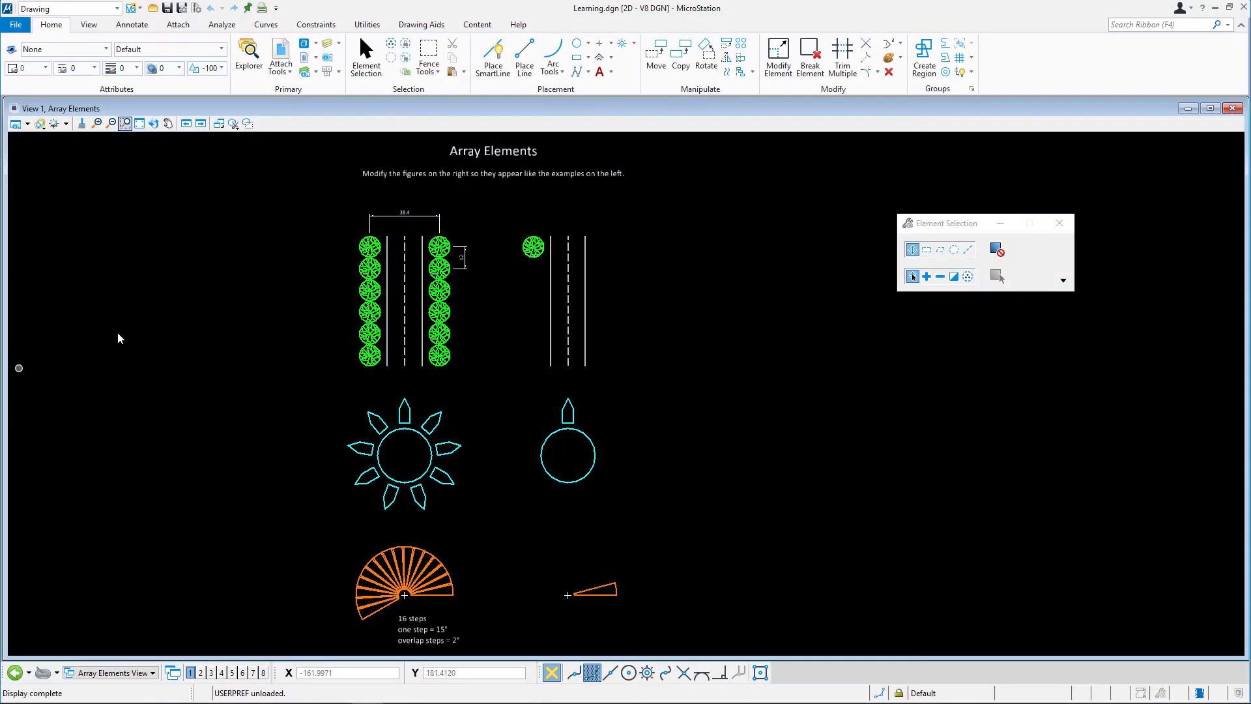
mouse_move(276, 180)
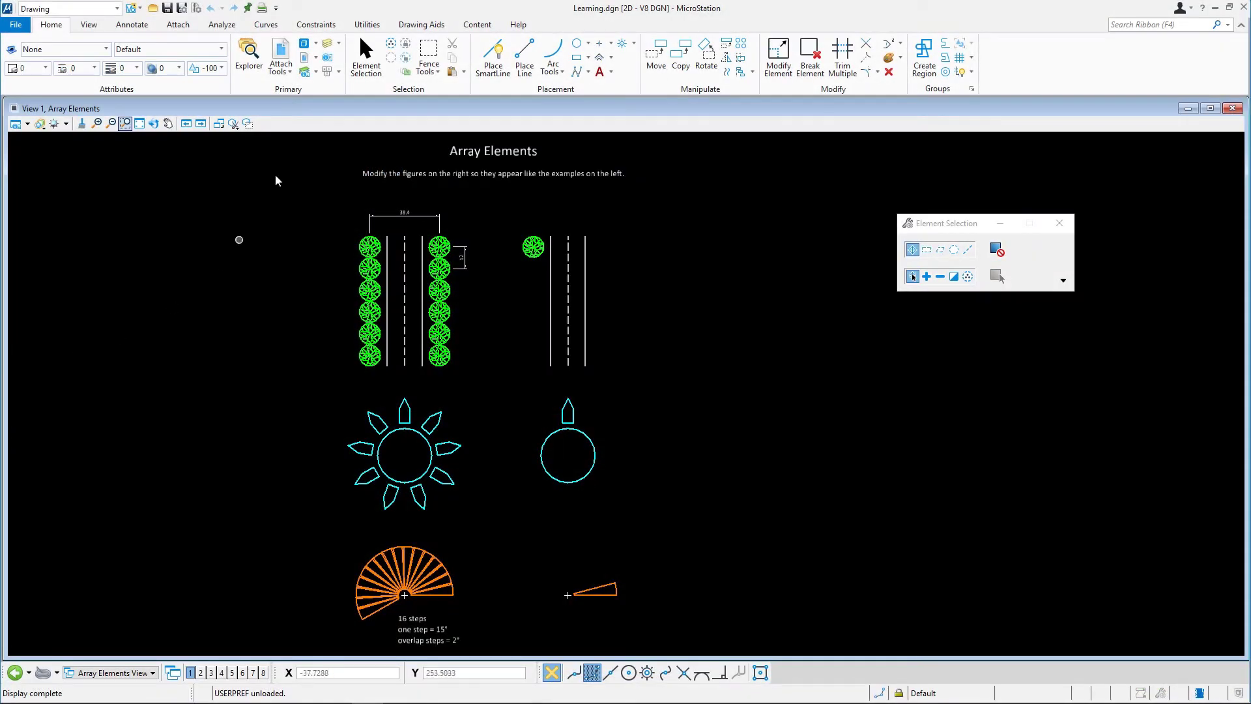
Activate the Stretch Elements model from the Models dialog and dismiss the dialog.
click(307, 42)
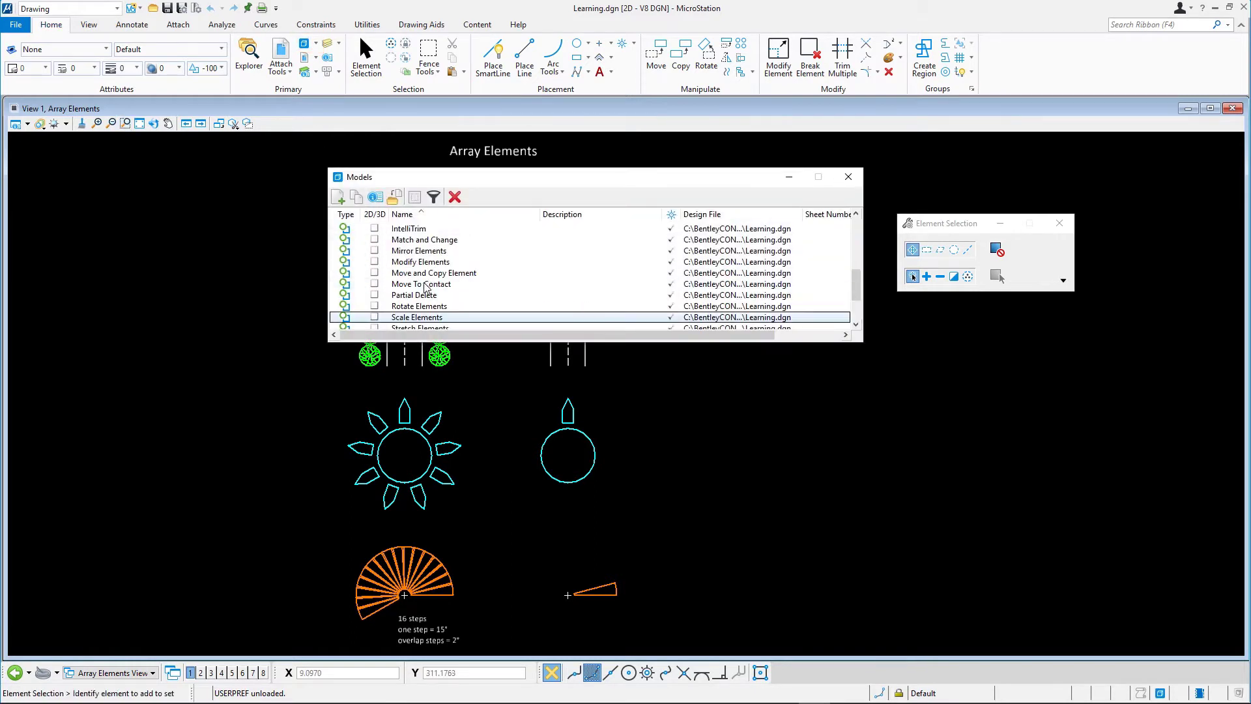
double_click(418, 317)
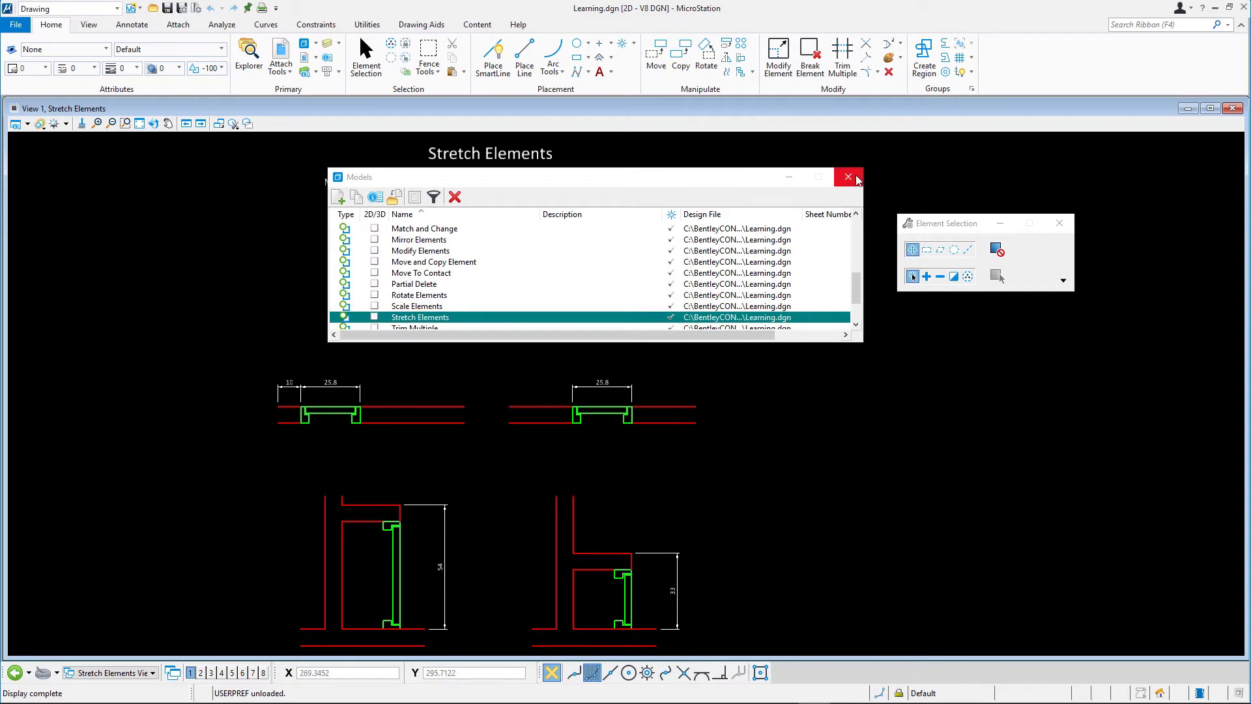
click(848, 176)
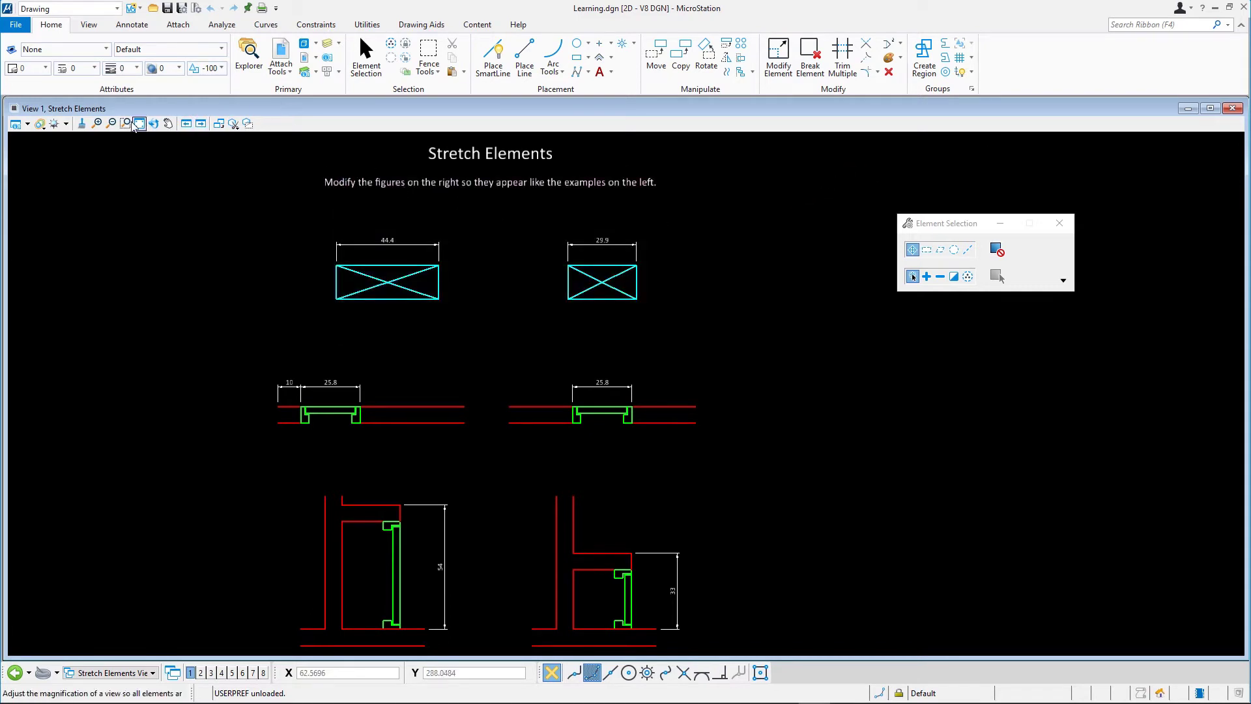
Zoom to the rectangles and stretch the right one's edge with a fence to 44.4 wide.
click(125, 122)
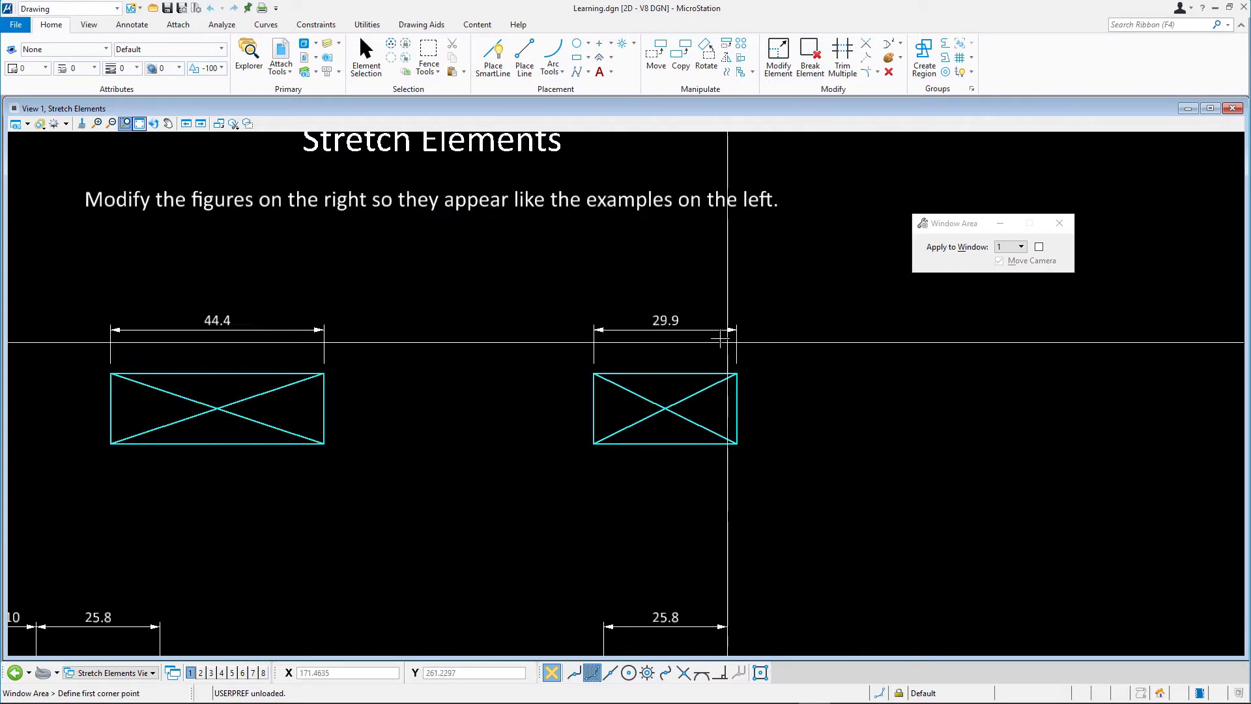
click(365, 58)
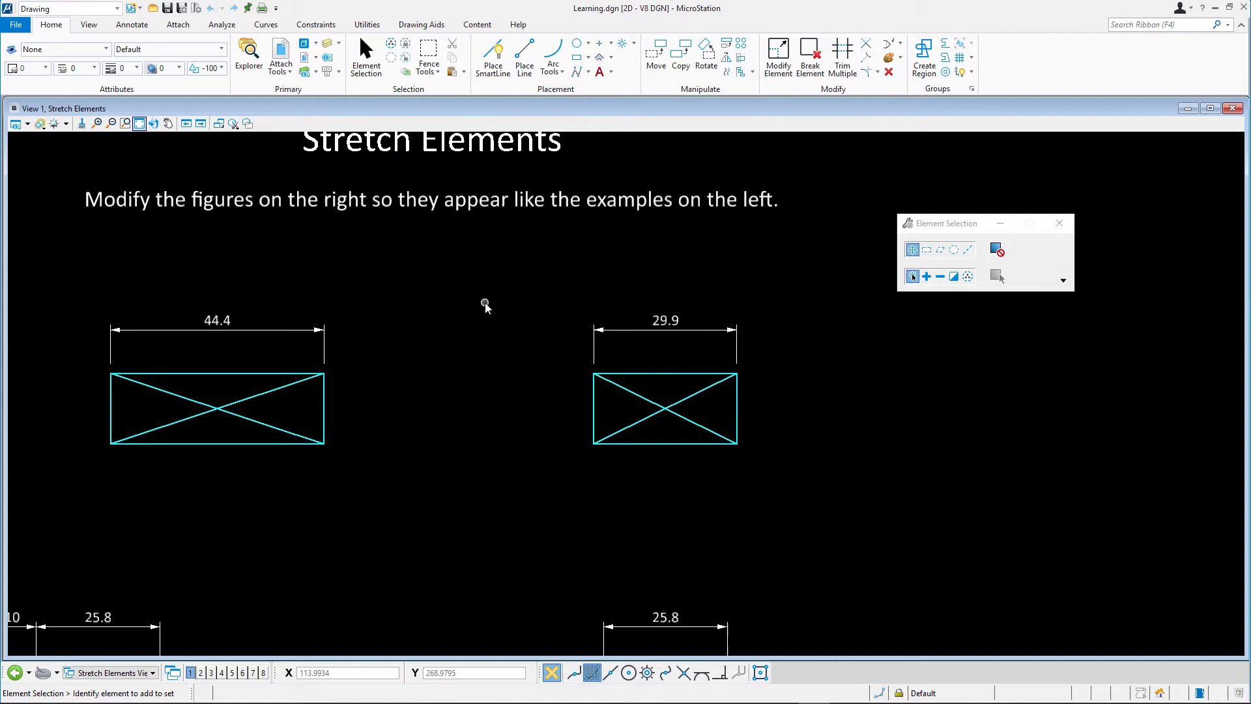
mouse_move(594, 250)
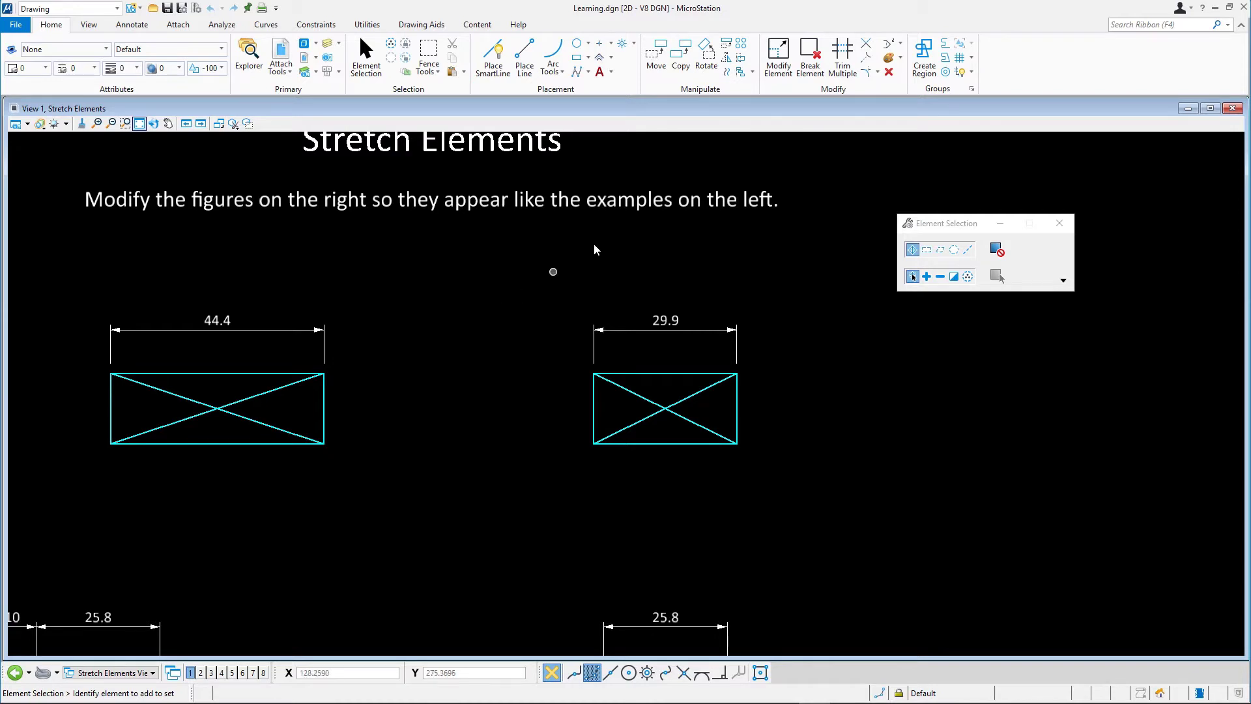
click(738, 59)
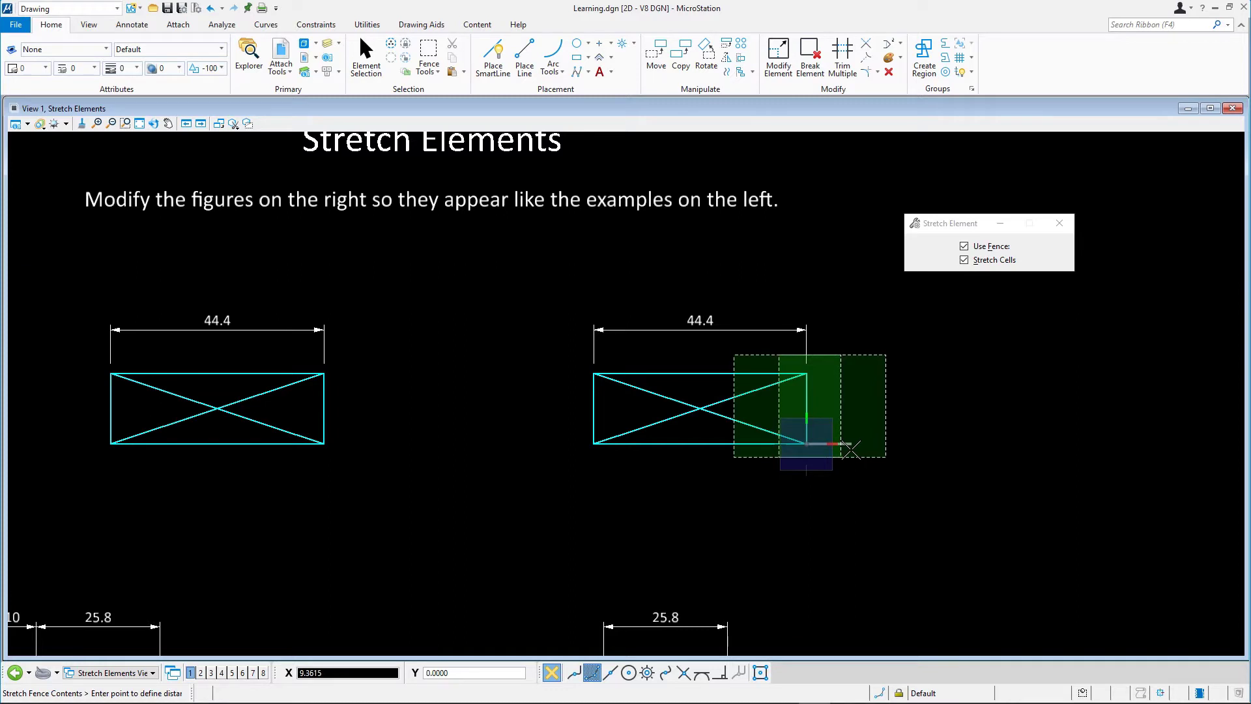
click(850, 457)
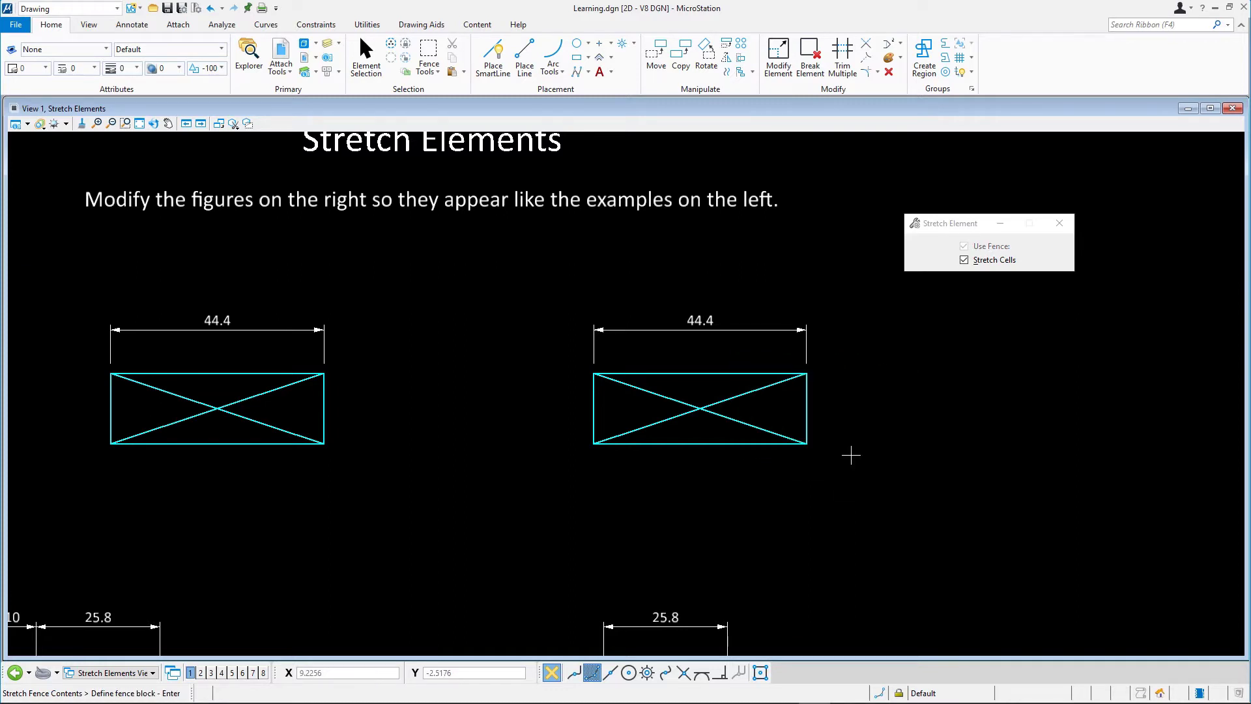
mouse_move(839, 425)
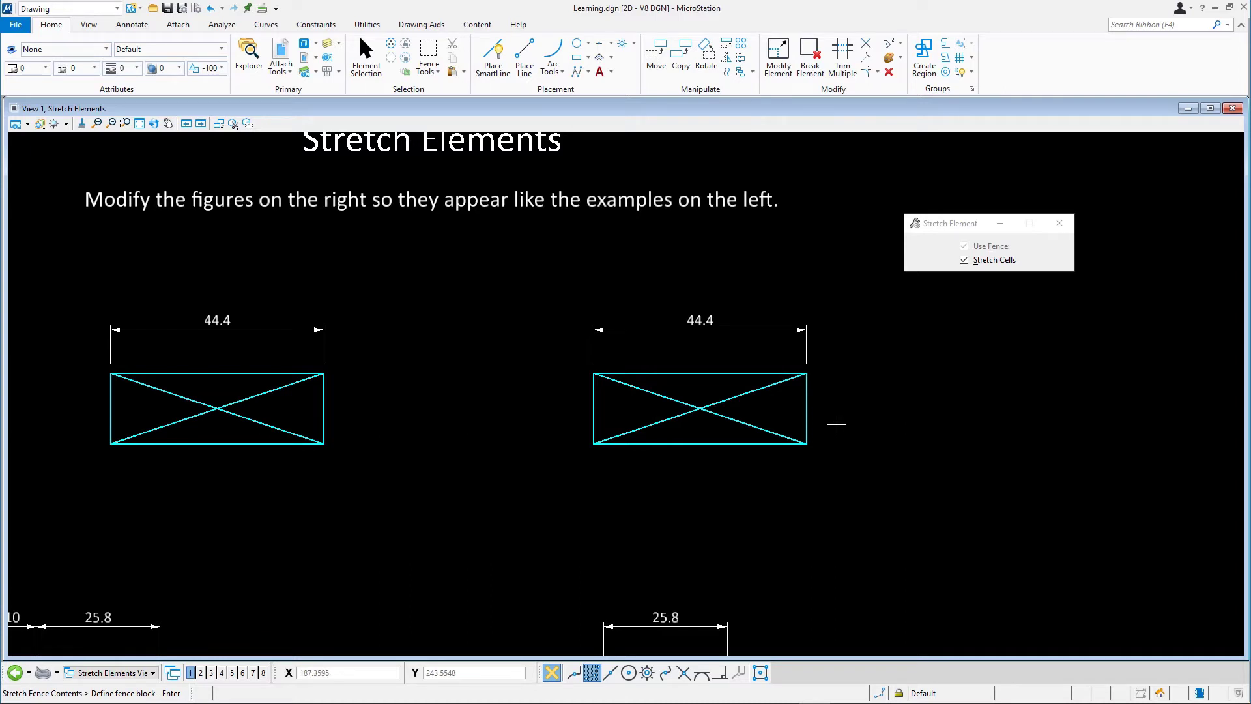
mouse_move(600, 376)
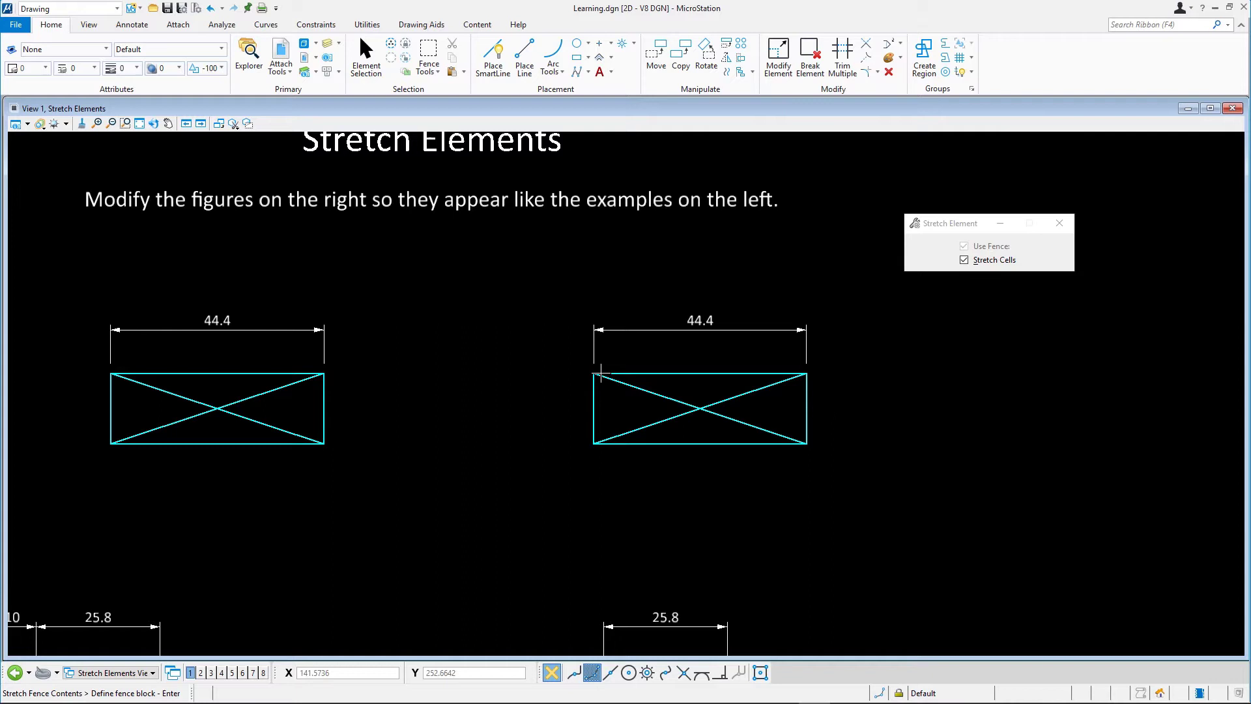
Pan to the window figures and stretch the frame 10 units left via AccuDraw.
click(167, 123)
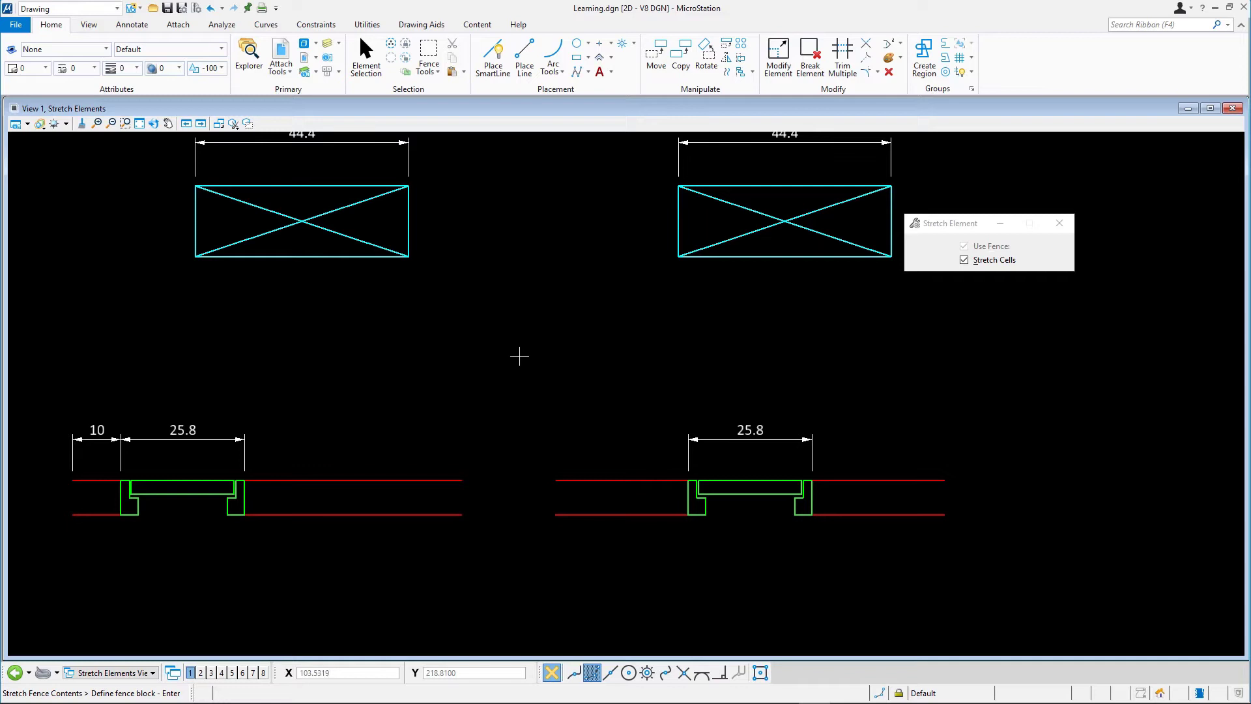
mouse_move(797, 507)
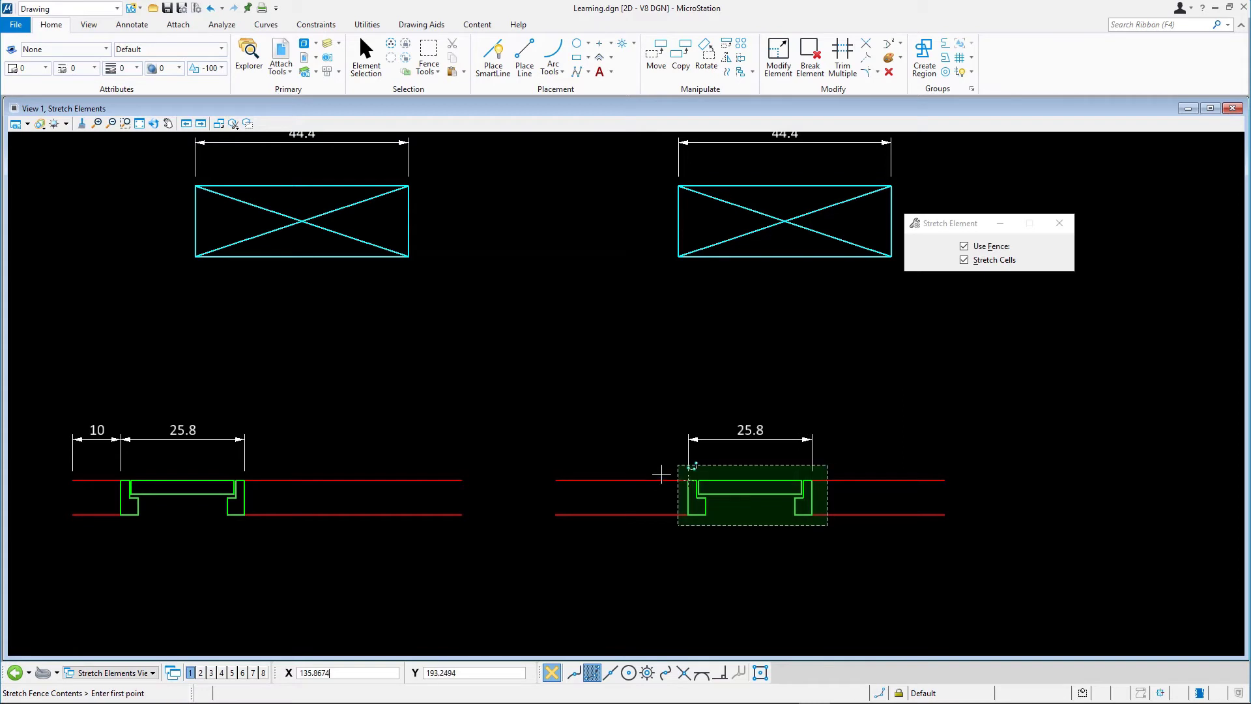
mouse_move(645, 453)
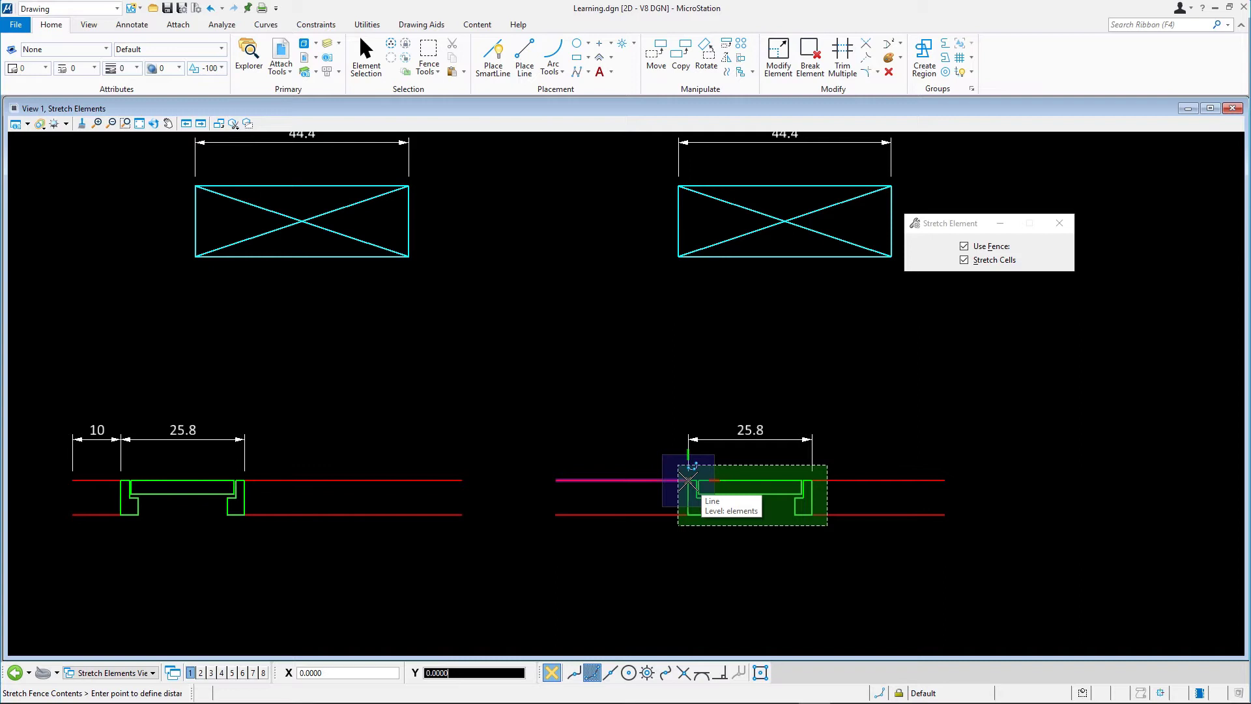
mouse_move(559, 478)
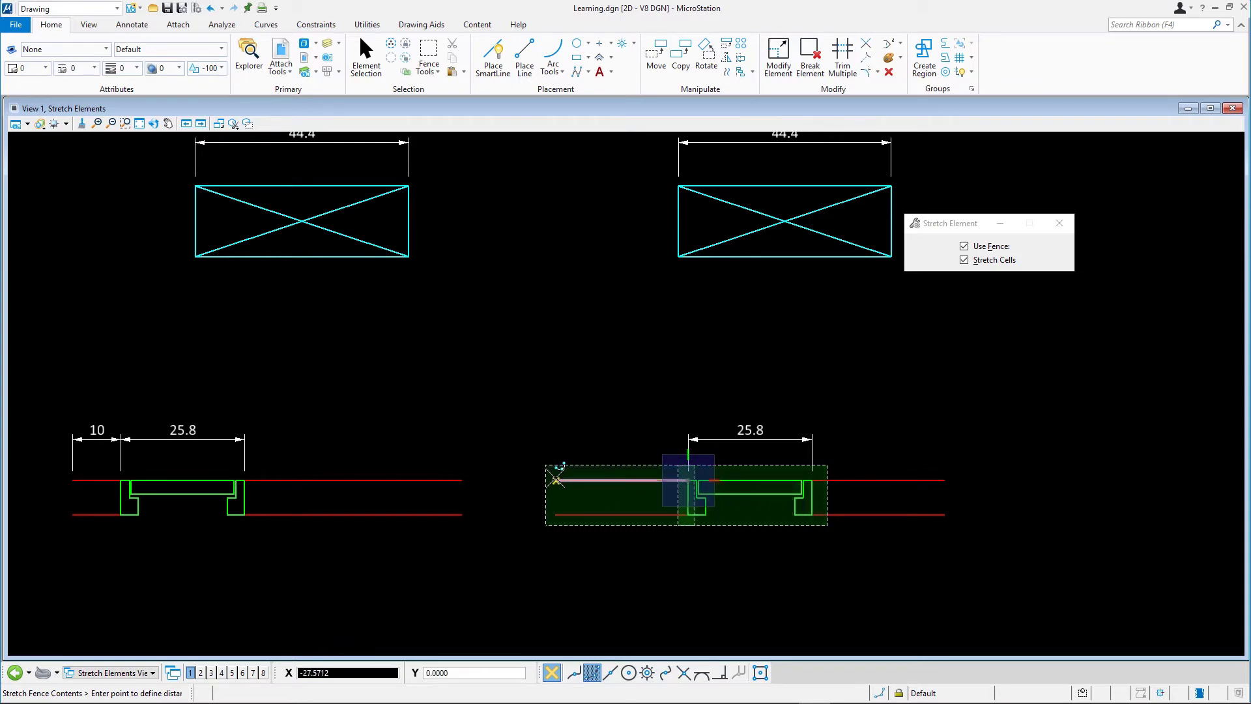
mouse_move(559, 478)
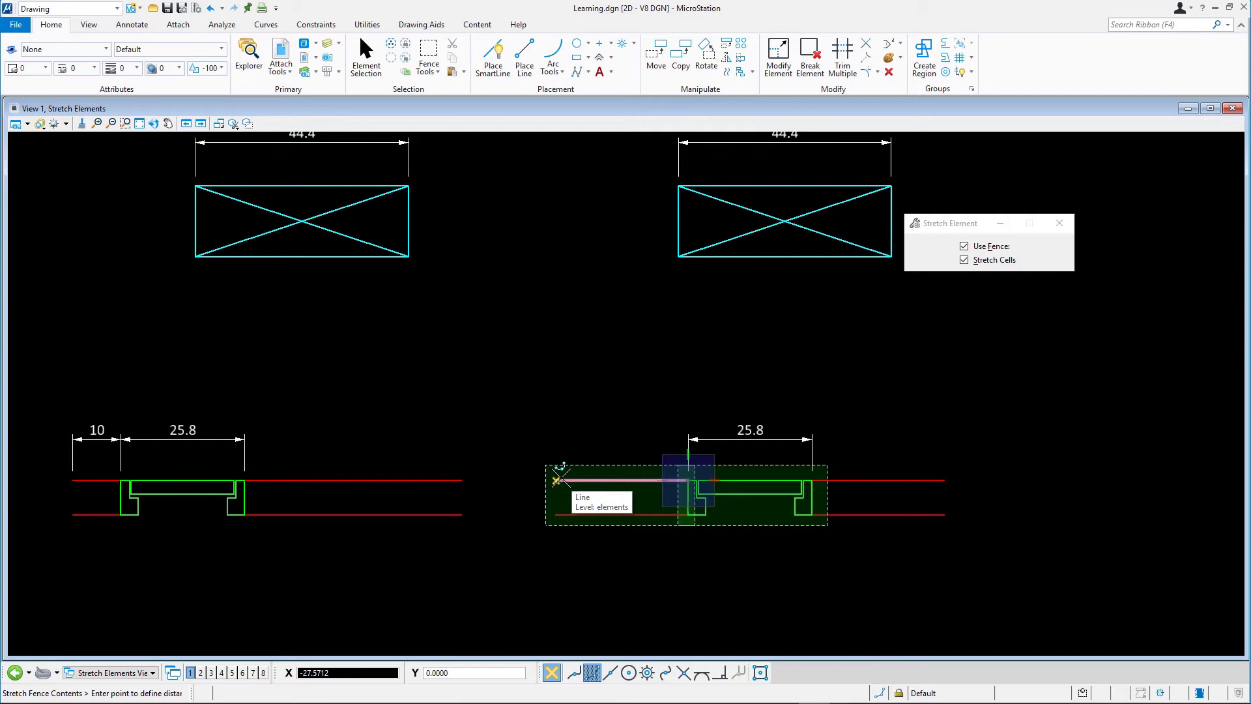
key(o)
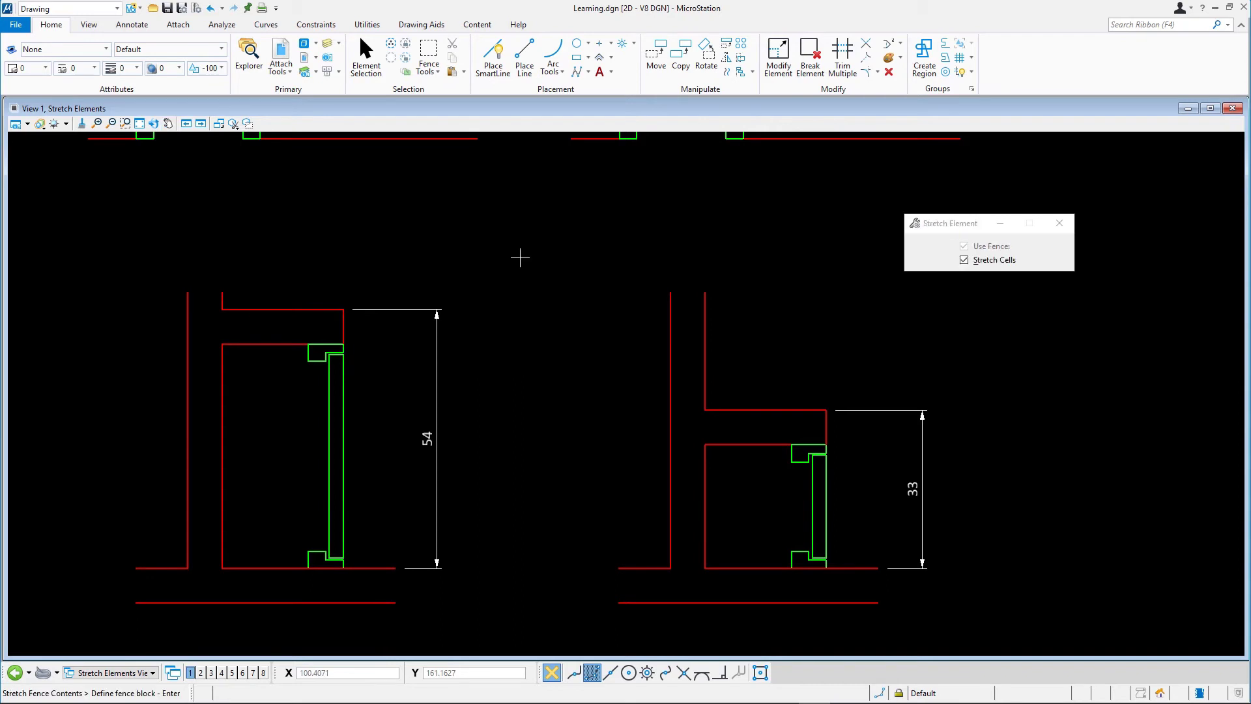
mouse_move(726, 398)
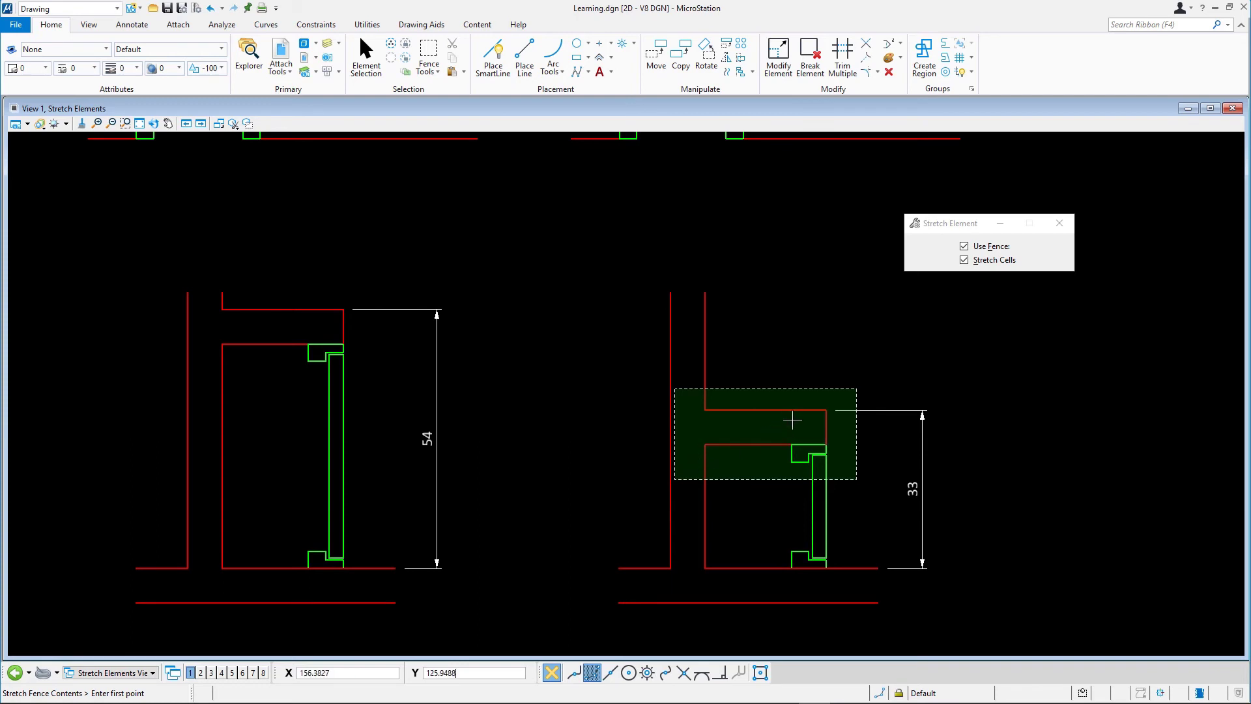
mouse_move(765, 410)
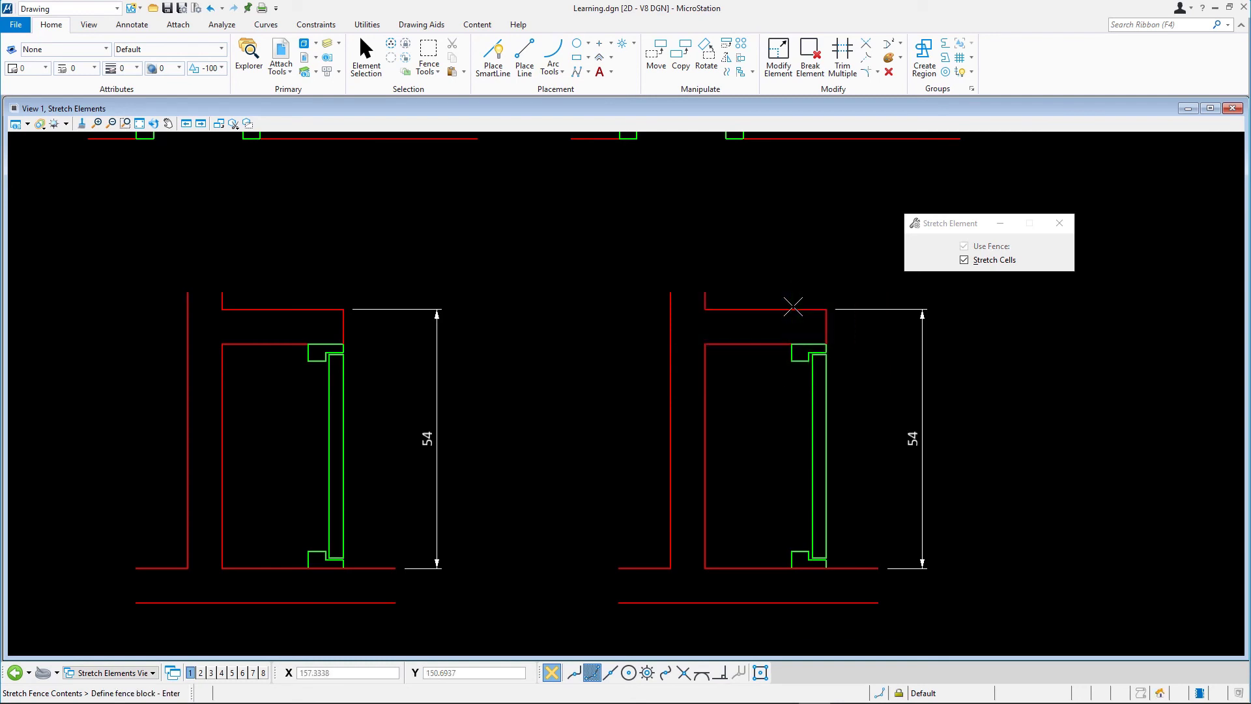
Close Learning.dgn from the File menu, returning to the start screen.
click(15, 25)
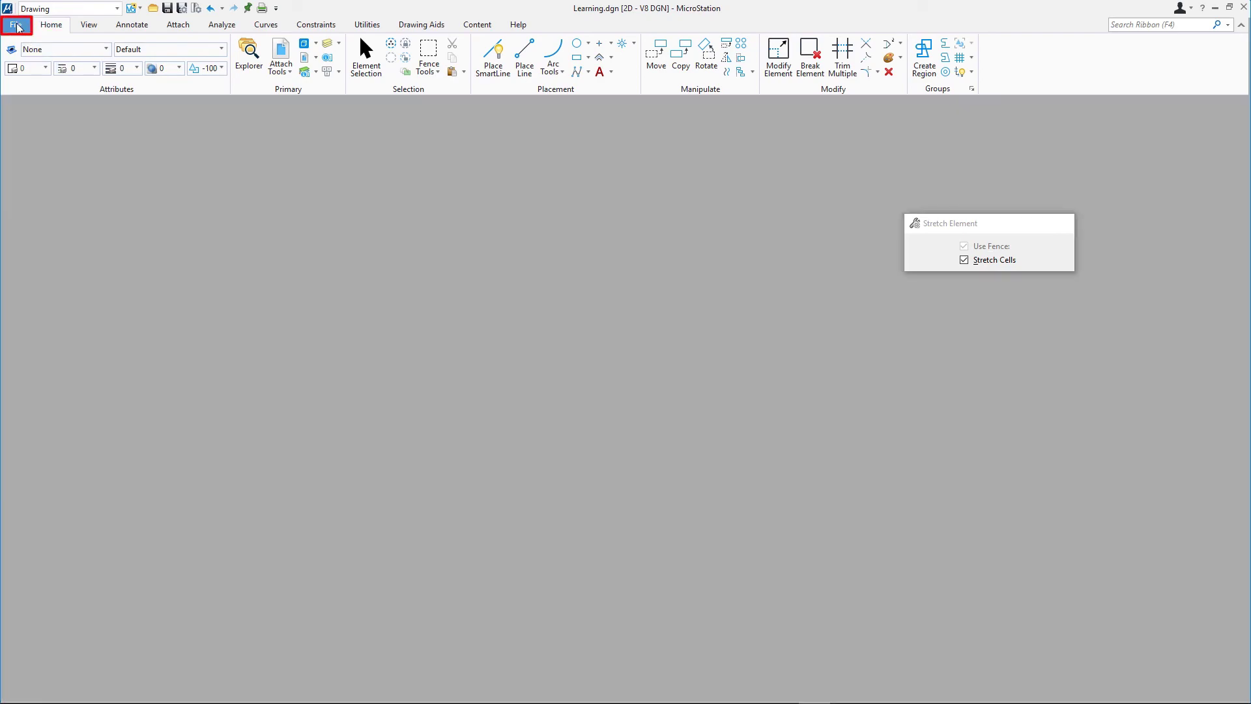
click(15, 25)
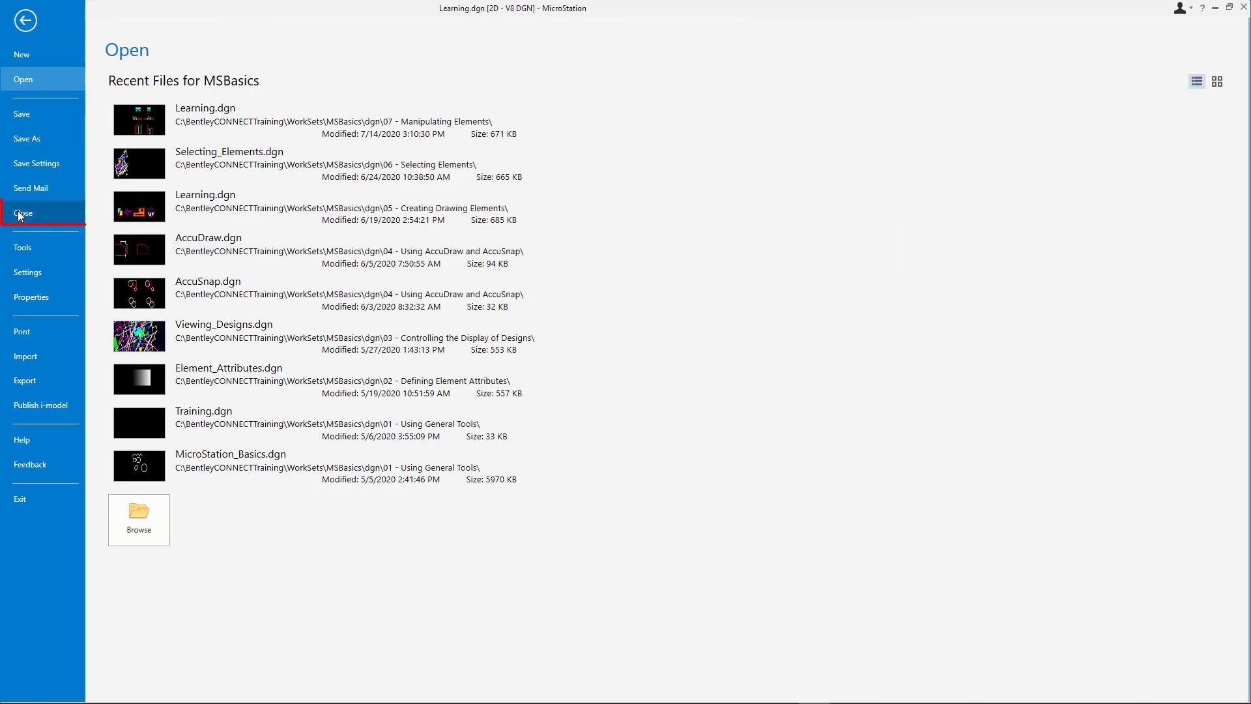
click(24, 212)
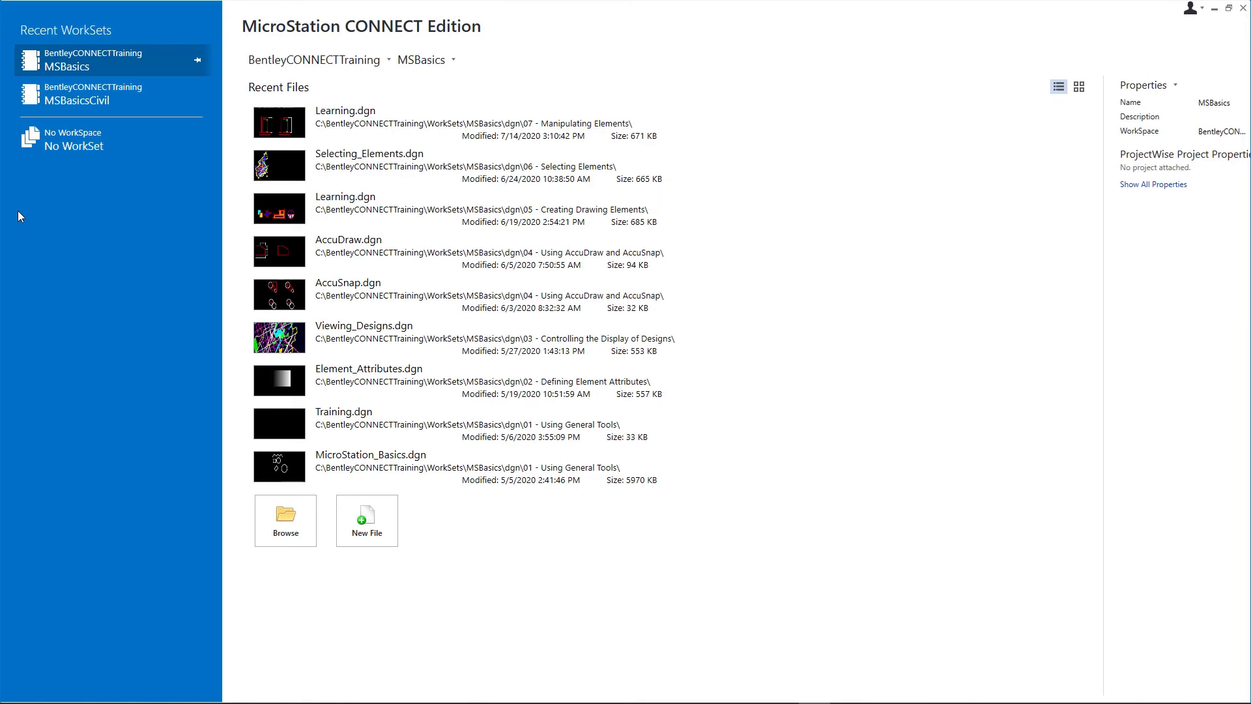